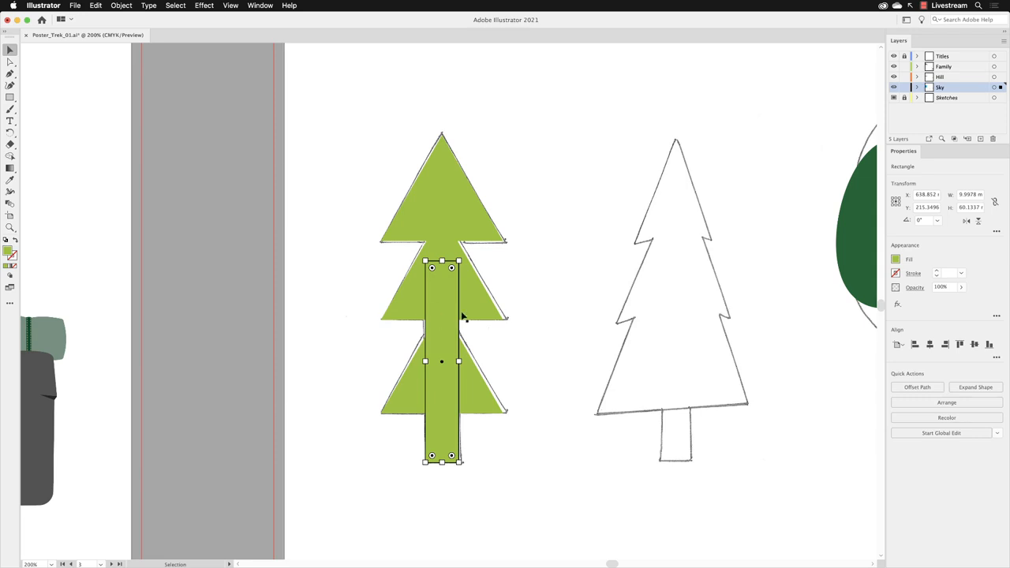
mouse_move(453, 311)
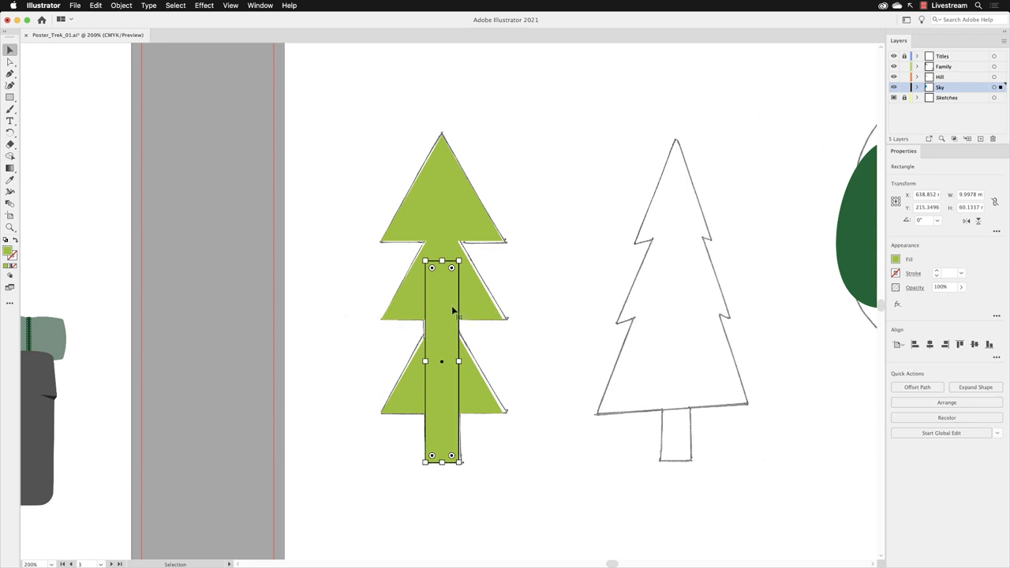
mouse_move(452, 313)
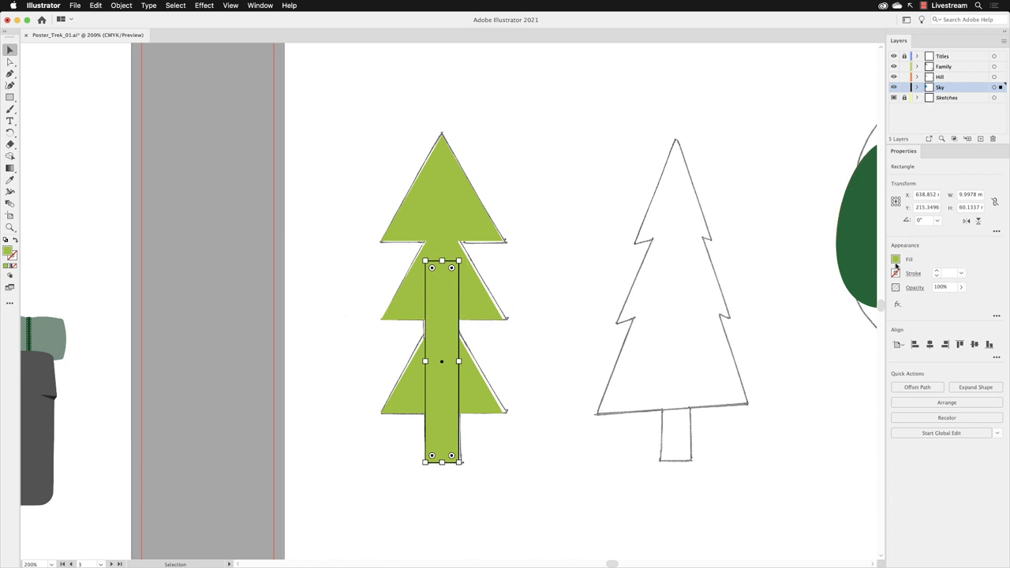
Open the trunk rectangle's Fill swatch flyout in the Properties panel.
click(896, 259)
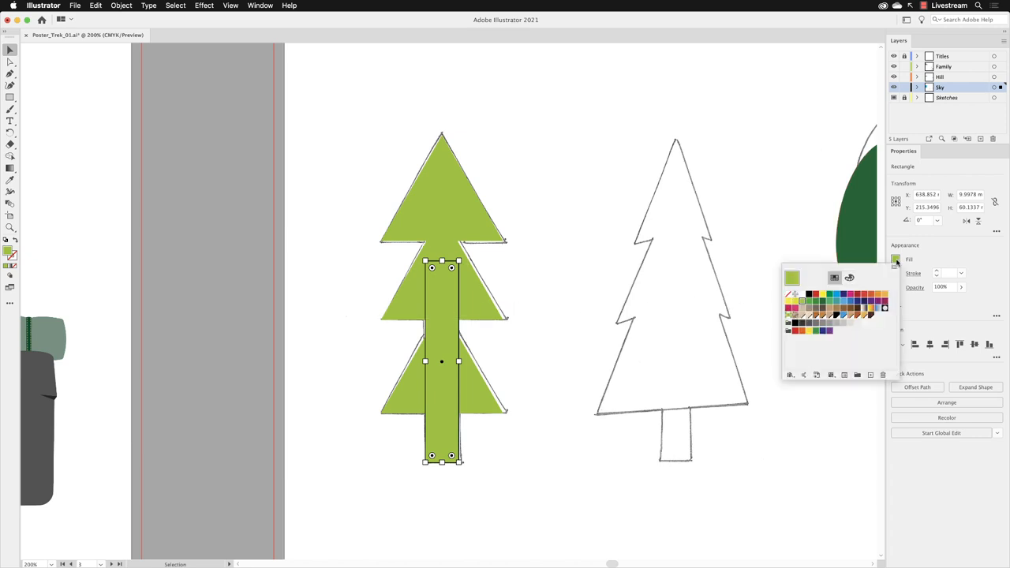
mouse_move(807, 292)
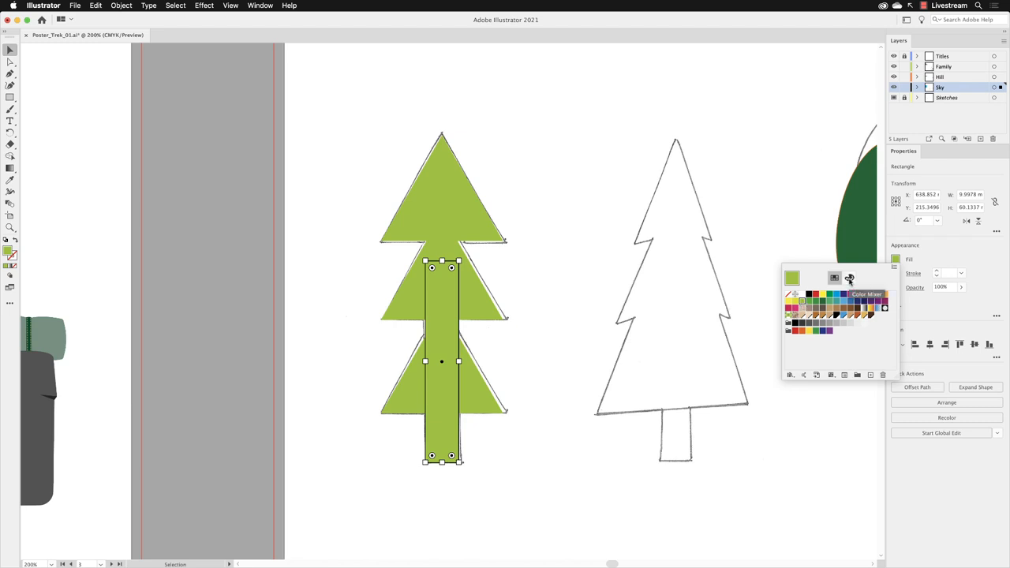
Fill the trunk with a Color Mixer brown of C40 M70 Y100 K50.
click(849, 278)
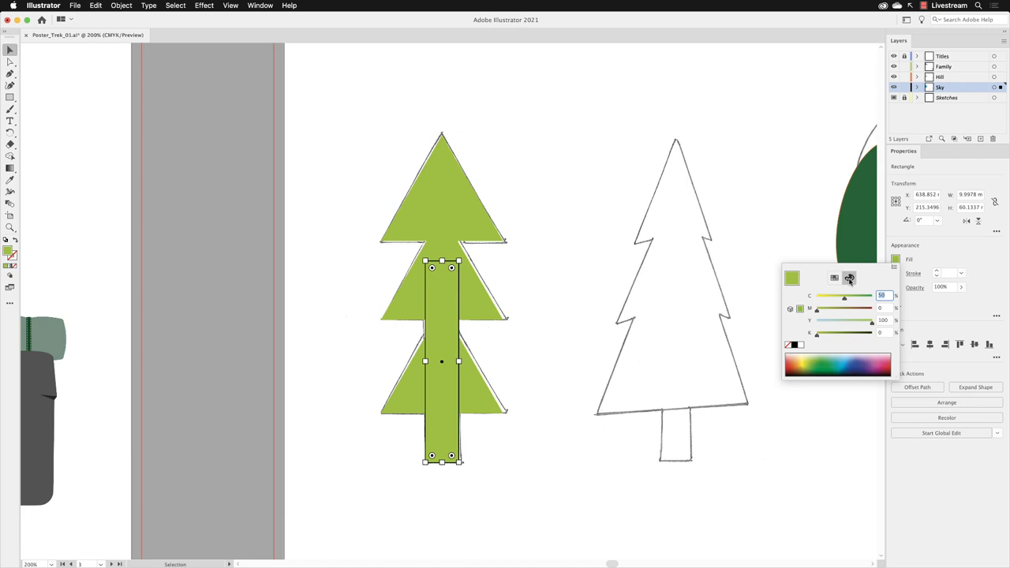
mouse_move(860, 298)
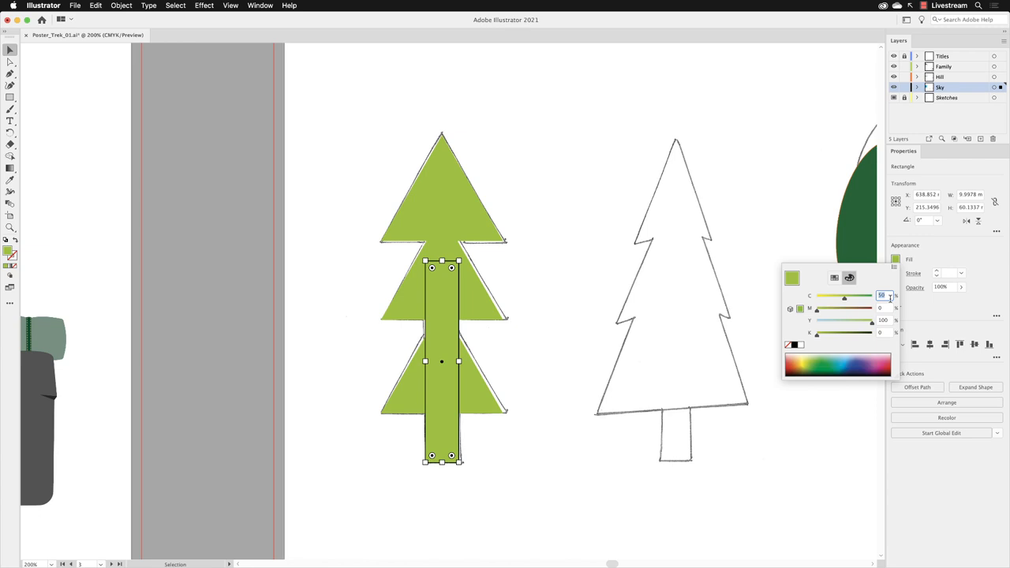
text(40)
click(884, 308)
text(70)
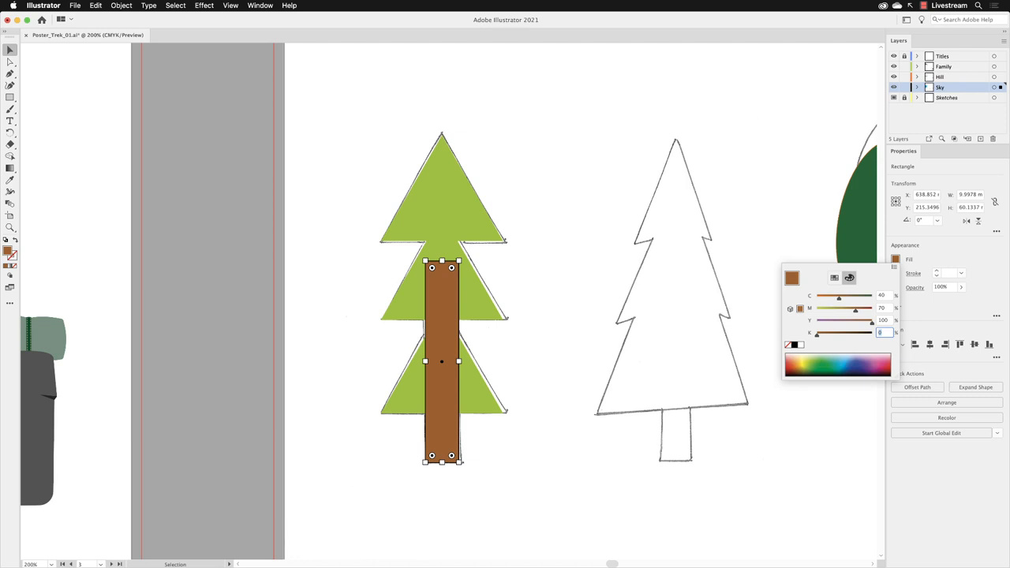
text(50)
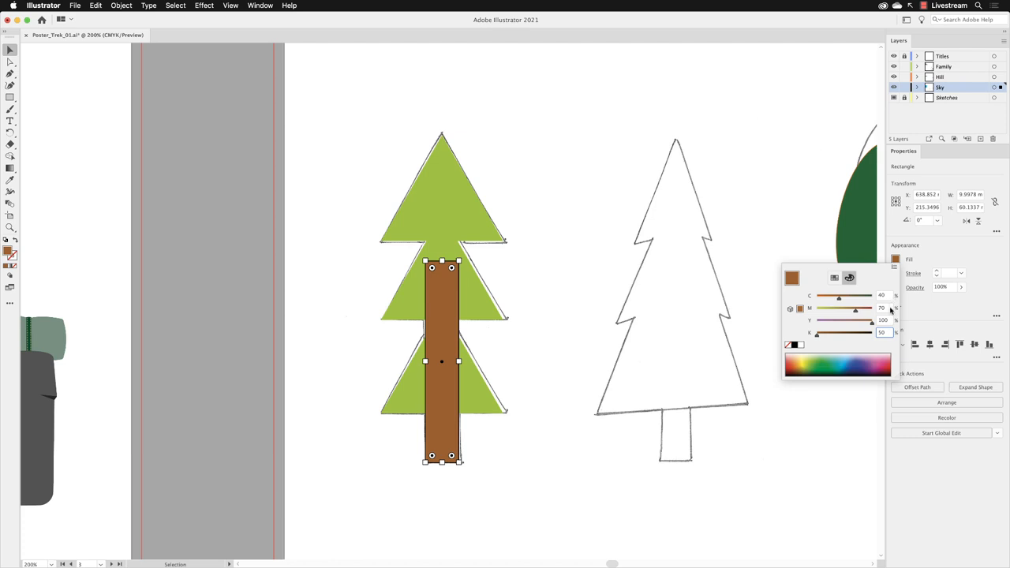
click(882, 332)
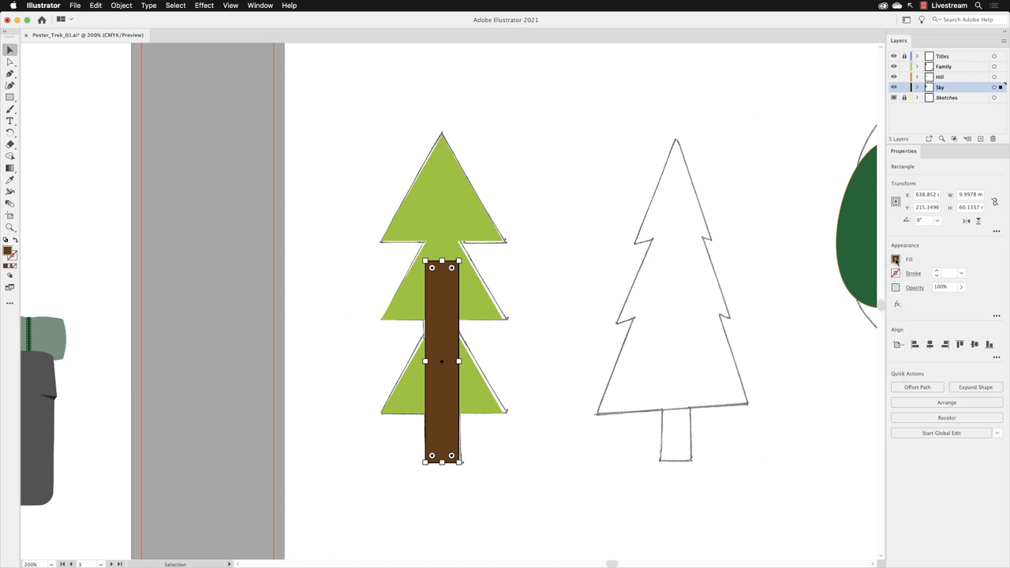
Choose Create New Swatch from the Fill flyout's Color Mixer menu.
click(895, 259)
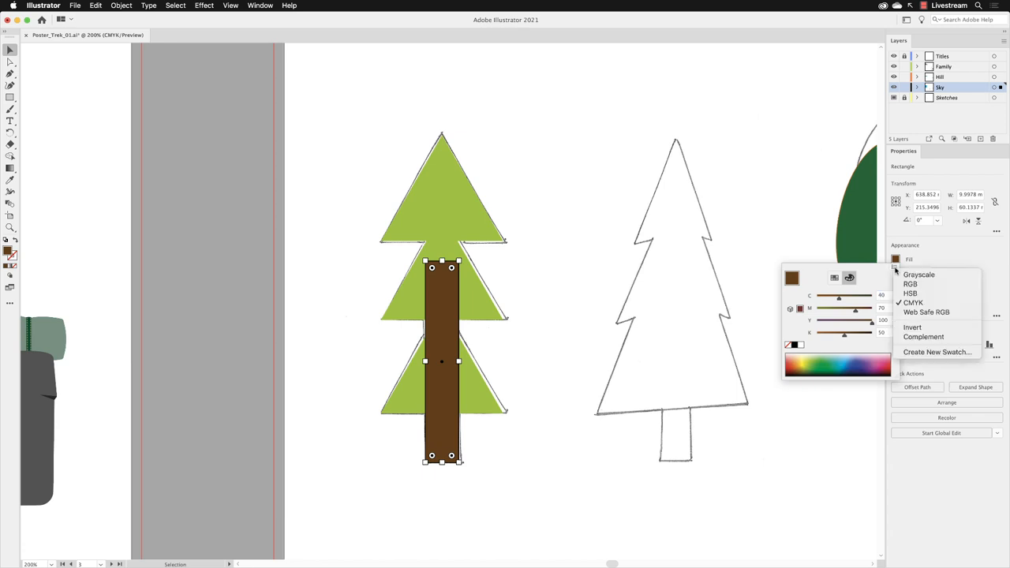
mouse_move(938, 352)
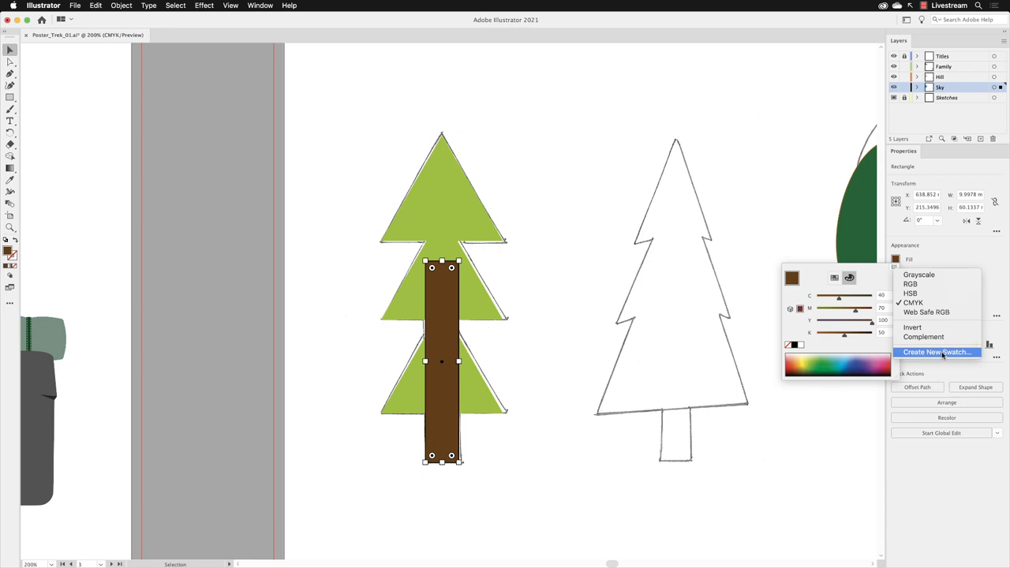
click(936, 352)
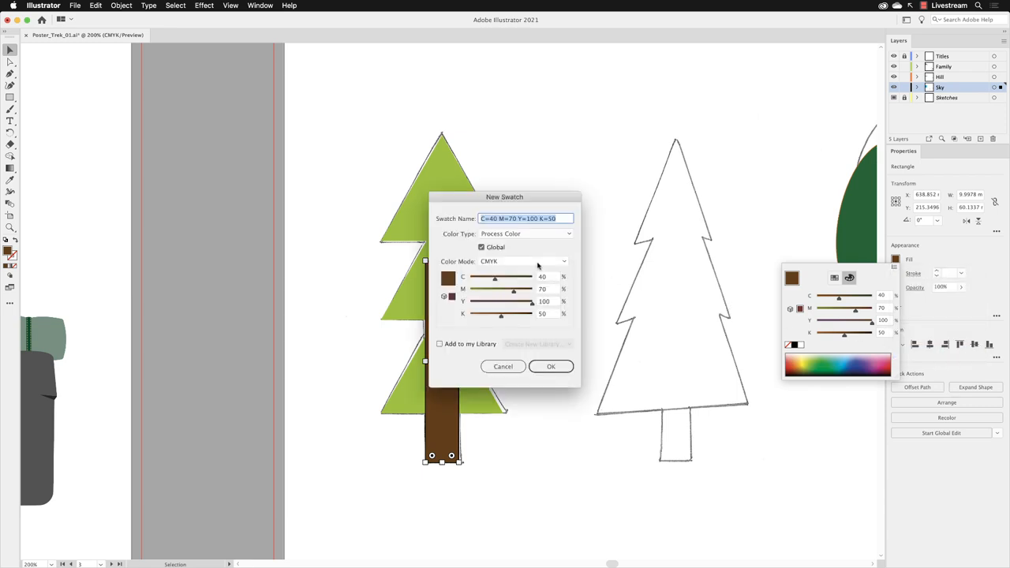
mouse_move(449, 225)
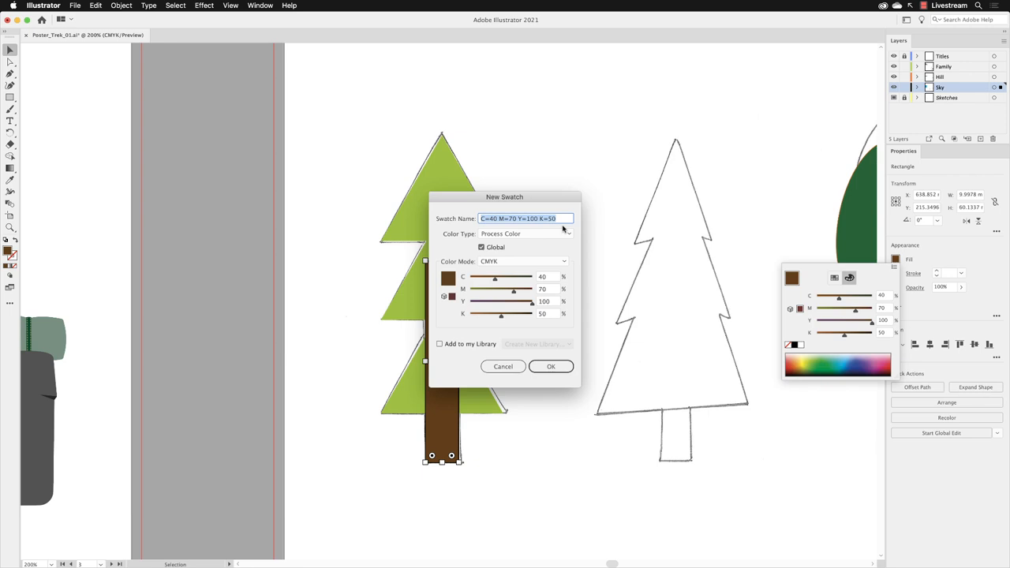
Name the new global swatch 'Tree trunk' and confirm it.
text(Tree trunk)
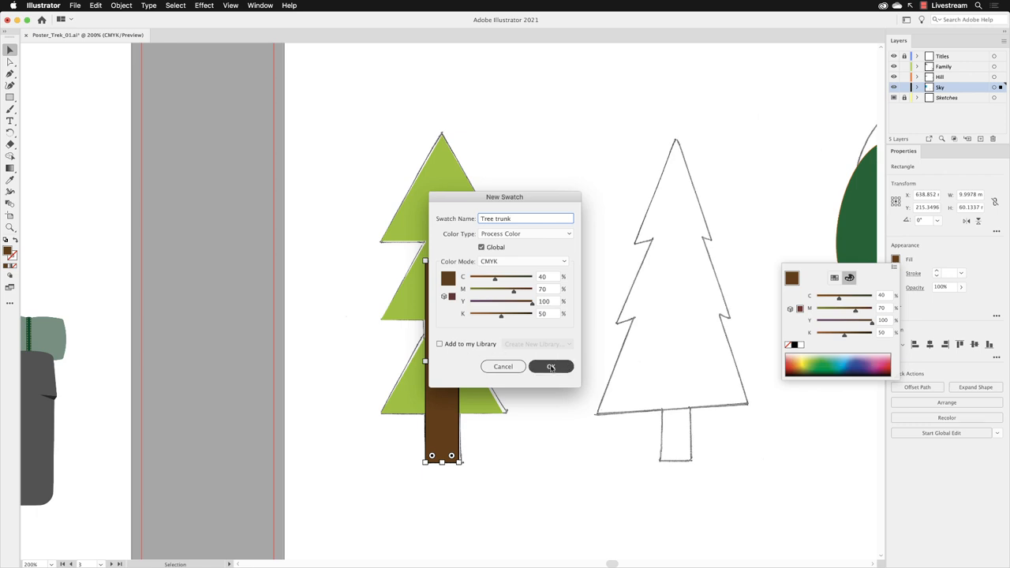
click(551, 367)
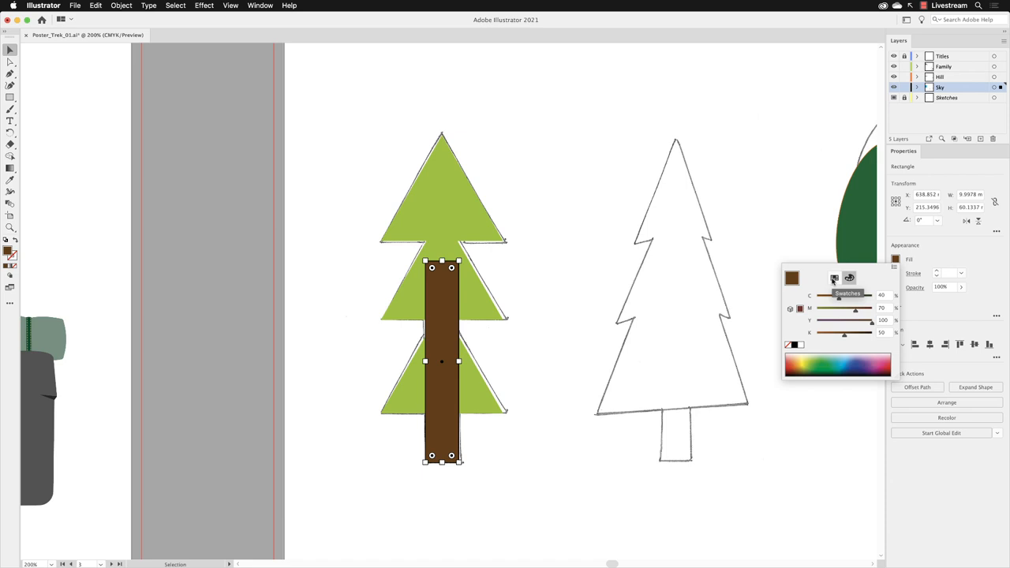
Switch the Fill flyout from the Color Mixer to the Swatches list.
click(835, 277)
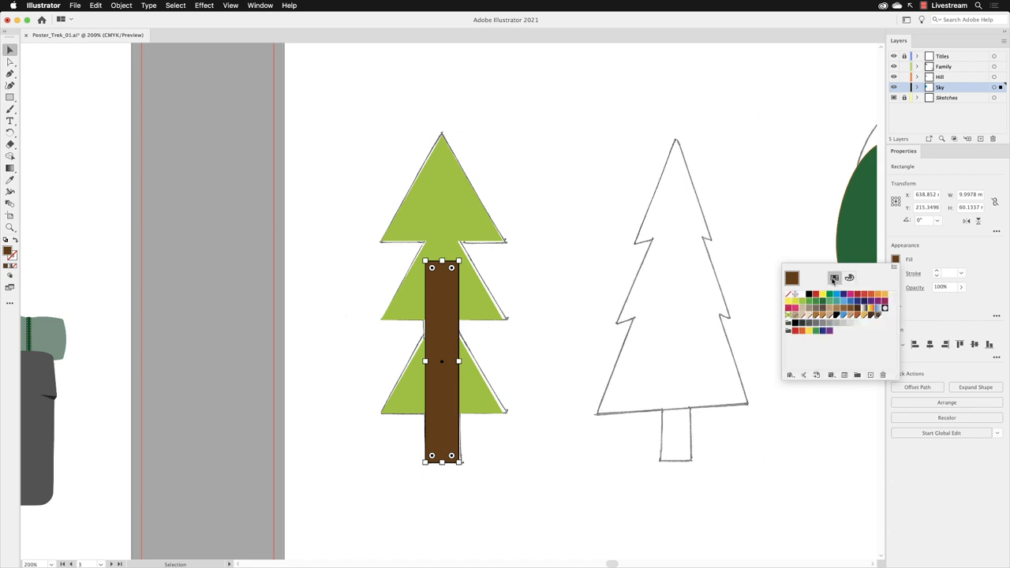